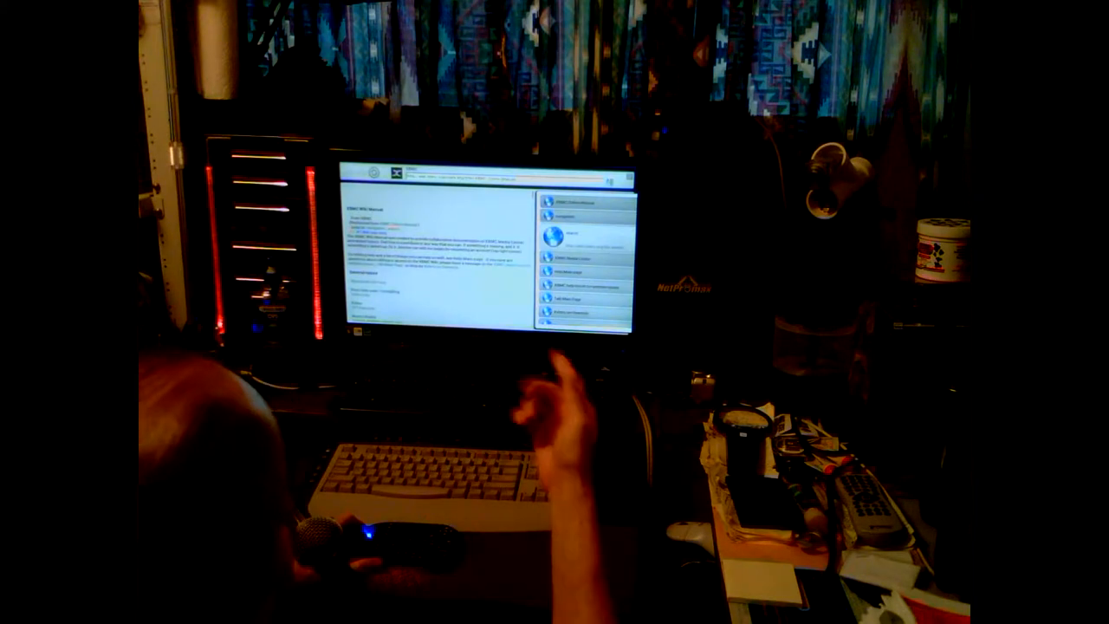
{"action": "mouse_move", "coordinate": [554, 407]}
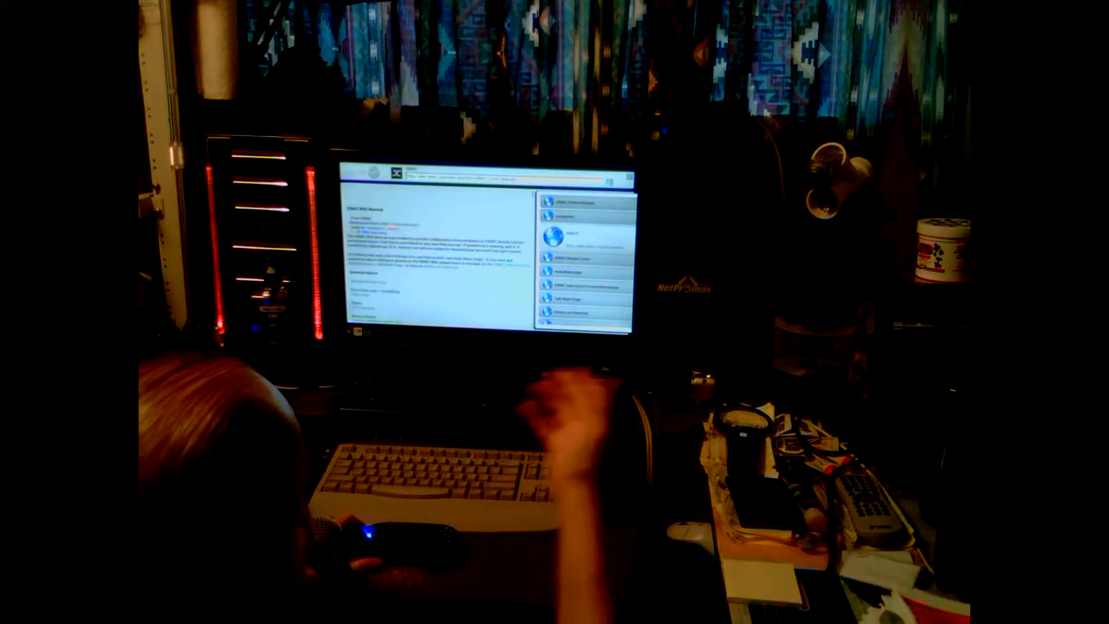